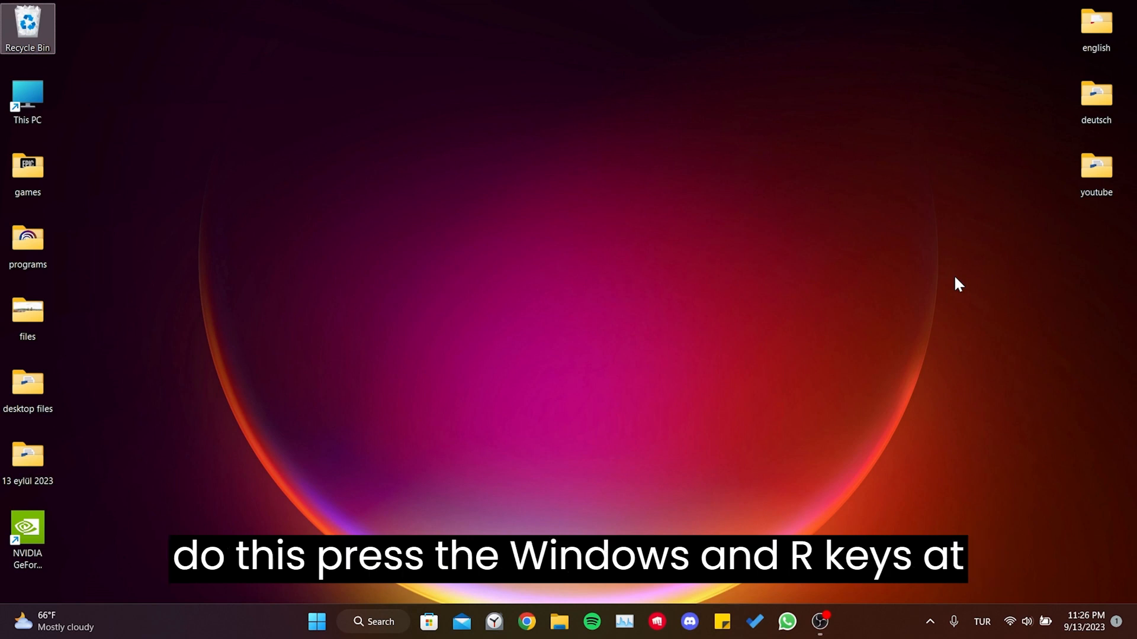
Open the %localappdata% folder through the Windows Run box.
{"action": "key", "text": "Win+r"}
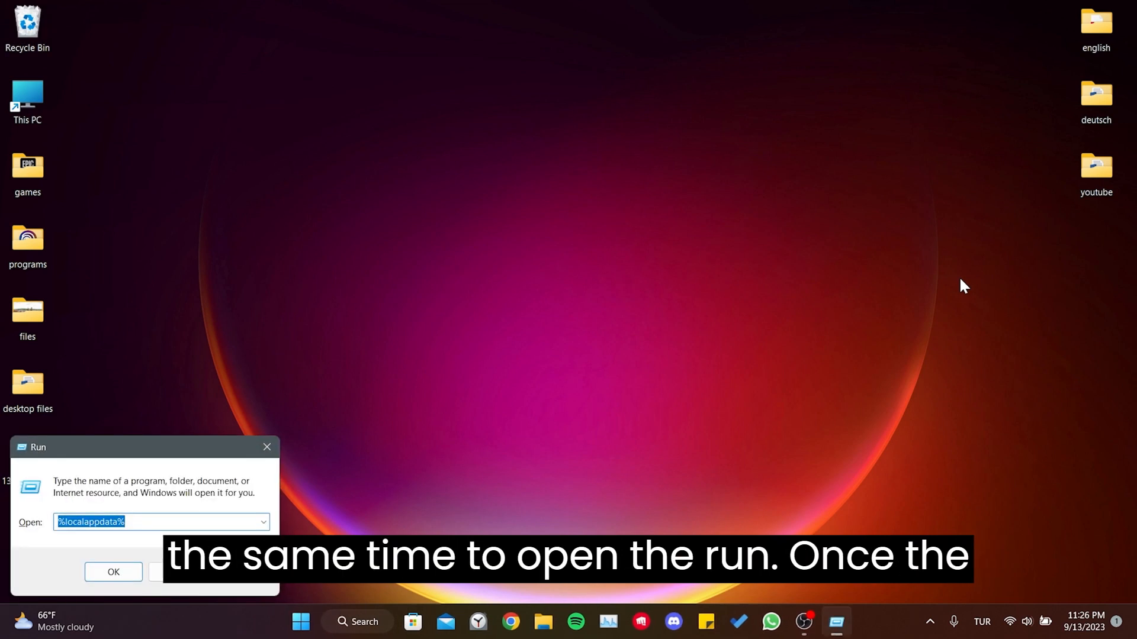
{"action": "mouse_move", "coordinate": [769, 399]}
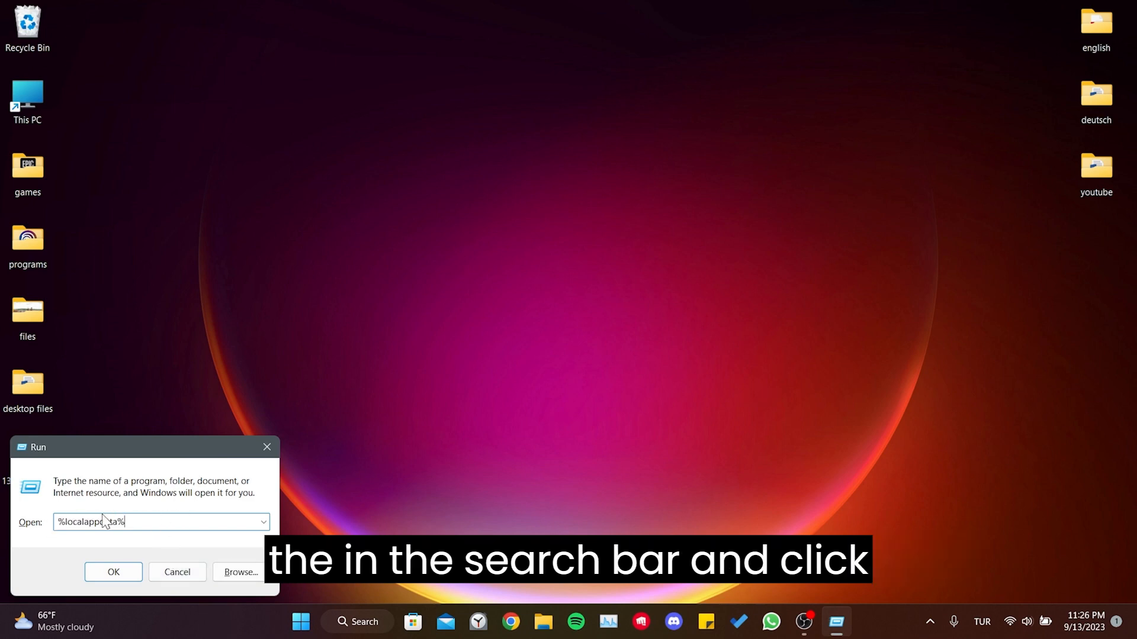
{"action": "left_click", "coordinate": [114, 572]}
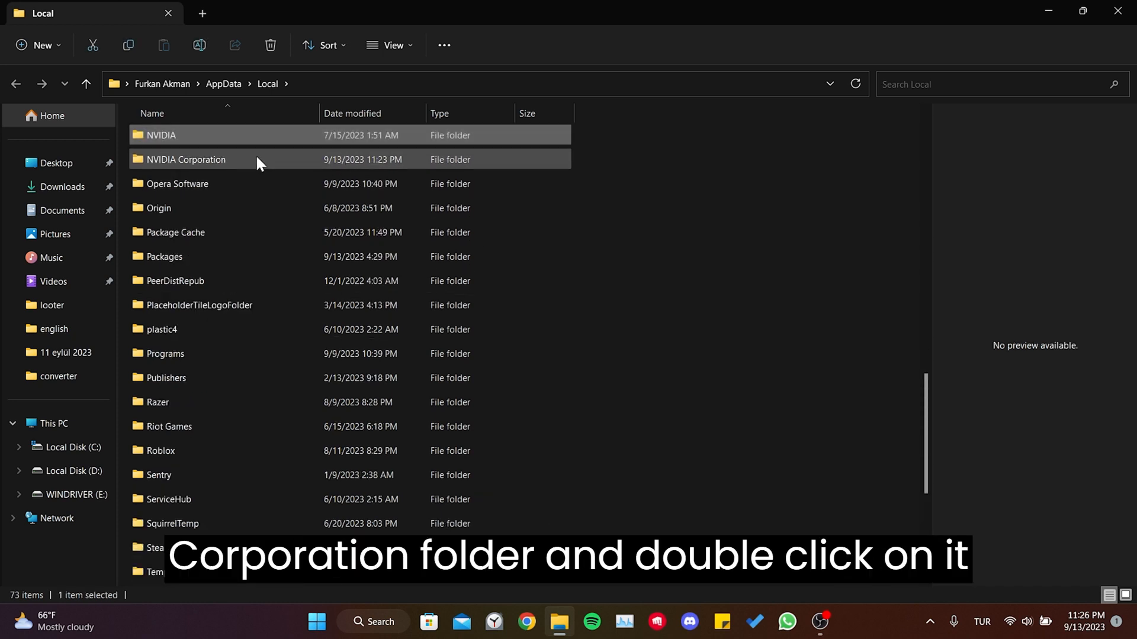
Delete the CefCache folder inside NVIDIA Corporation > GeForceNOW and close File Explorer.
{"action": "double_click", "coordinate": [186, 160]}
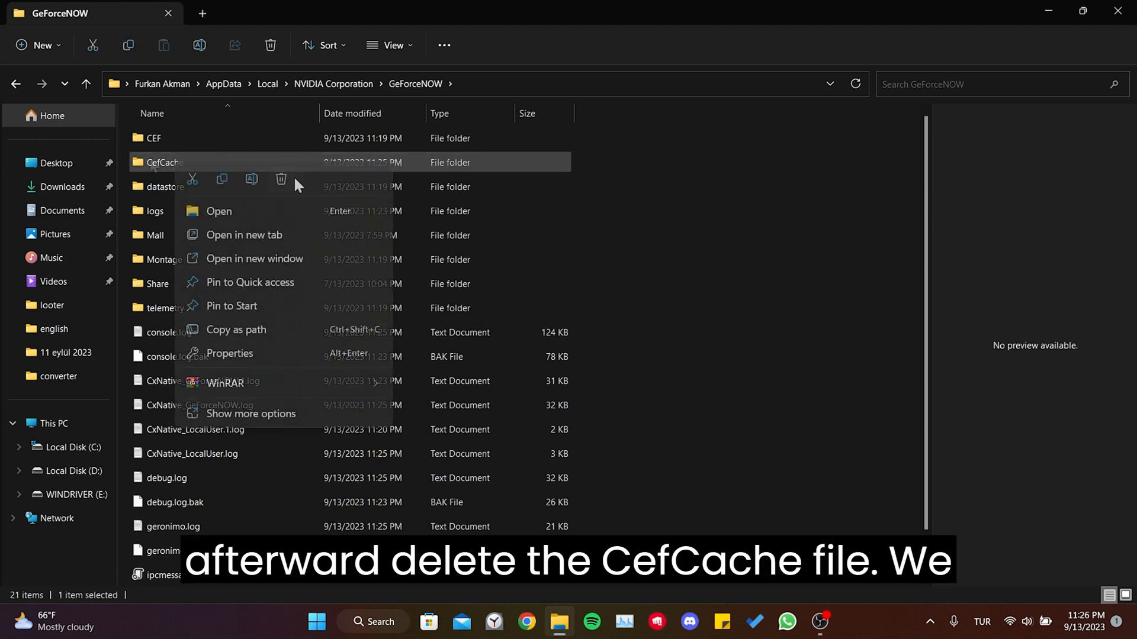
{"action": "left_click", "coordinate": [281, 179]}
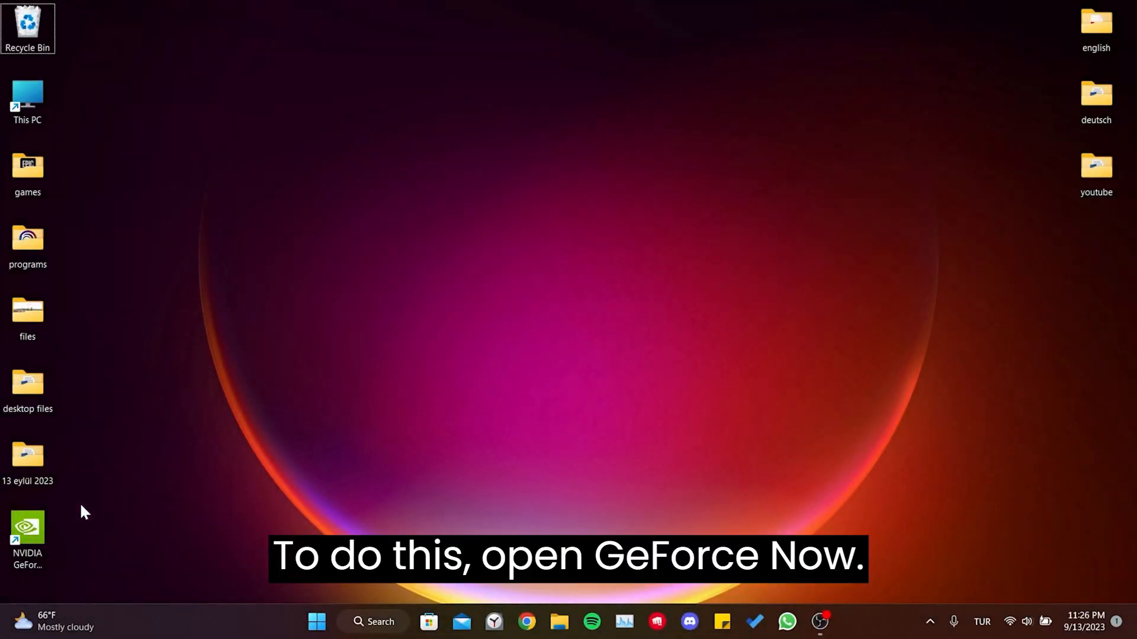
Set the GeForce NOW server location to TR West 1 instead of TR Central 1, then close the app.
{"action": "double_click", "coordinate": [27, 527]}
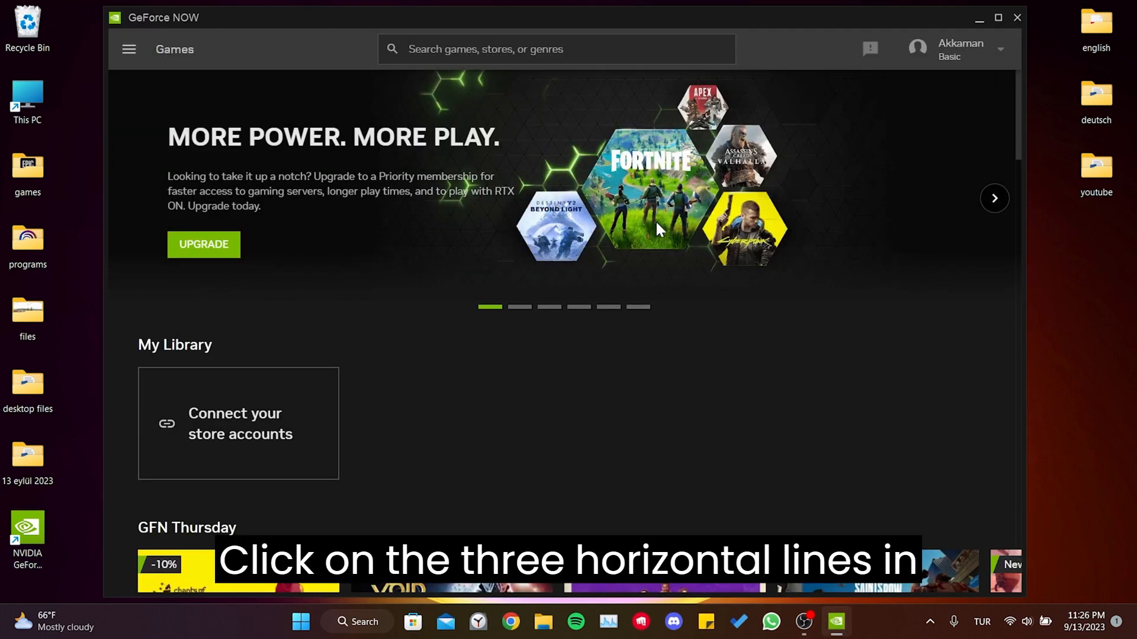
{"action": "left_click", "coordinate": [128, 49]}
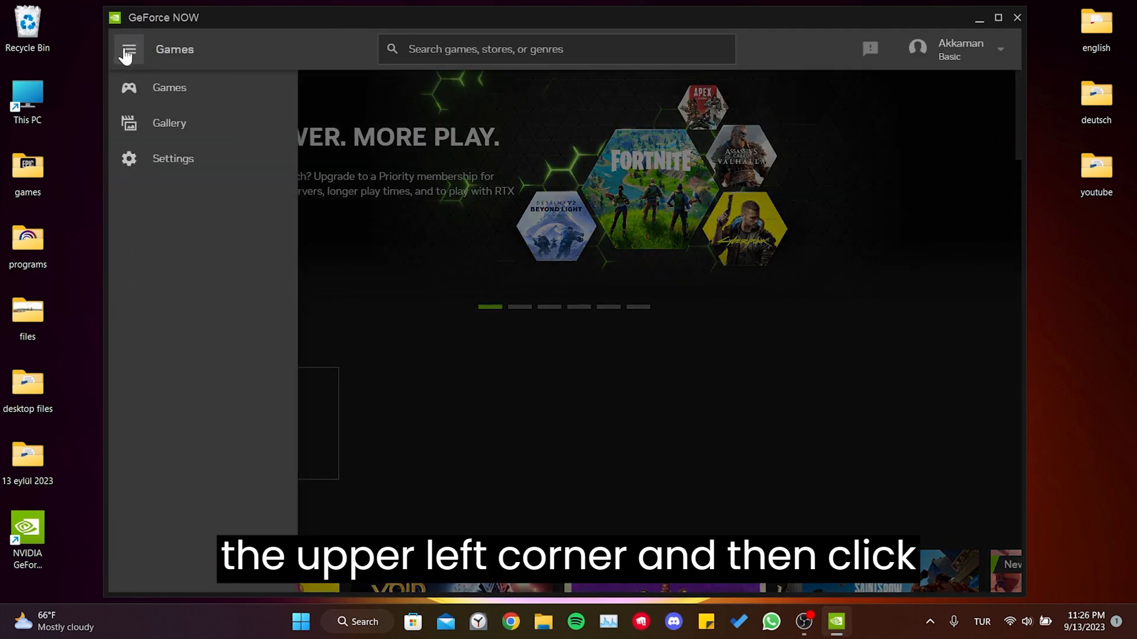
{"action": "left_click", "coordinate": [173, 157]}
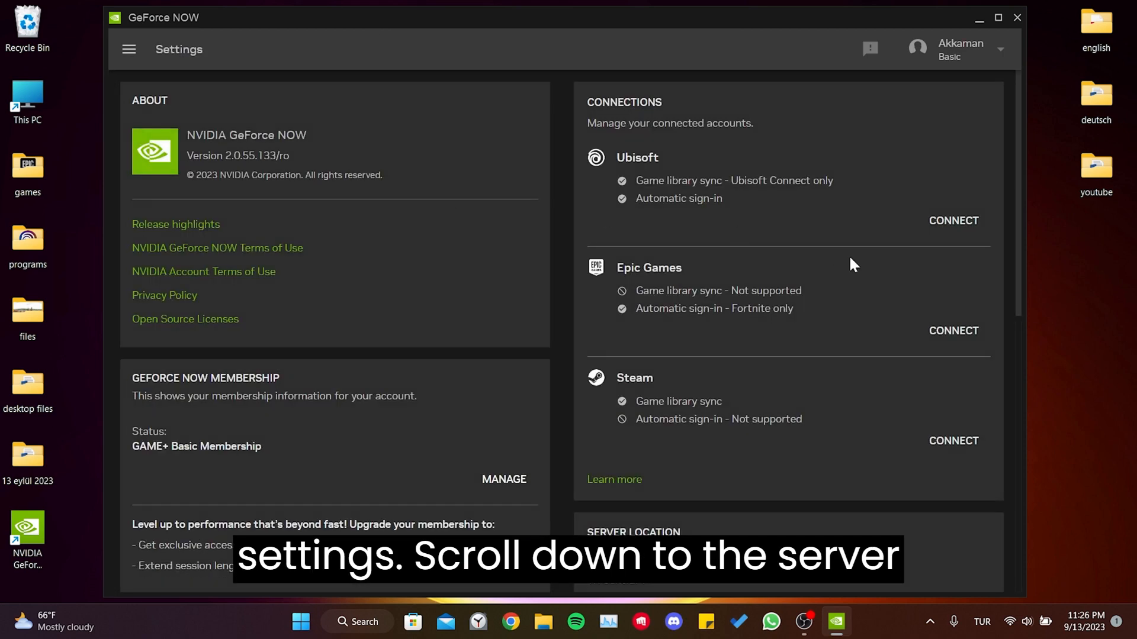
{"action": "scroll", "scroll_direction": "down", "scroll_amount": 3}
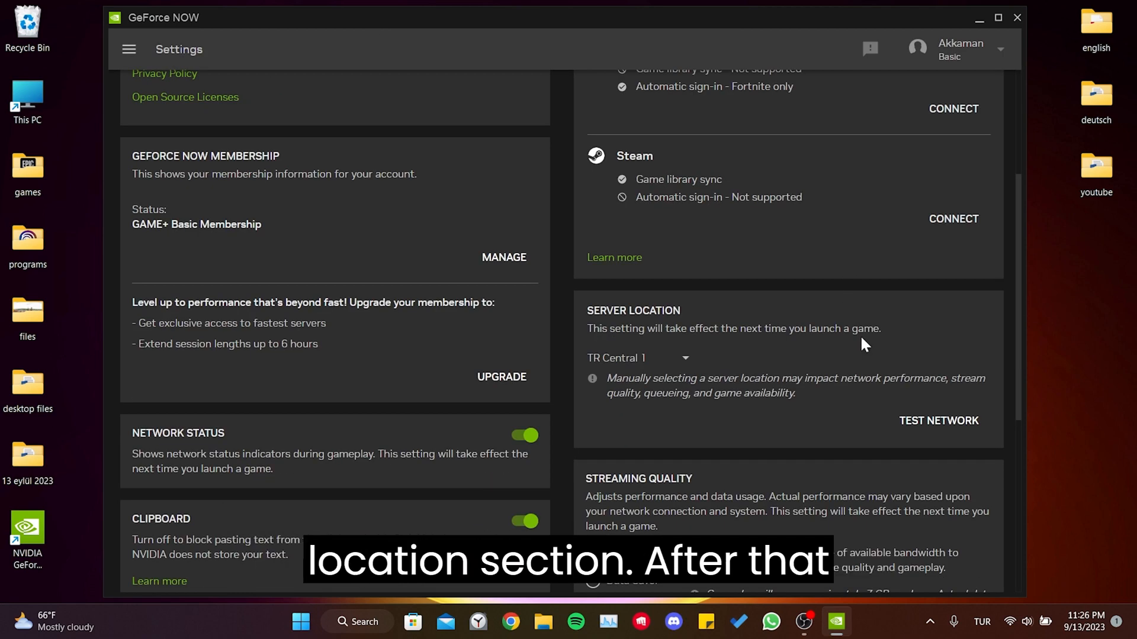
{"action": "mouse_move", "coordinate": [776, 353]}
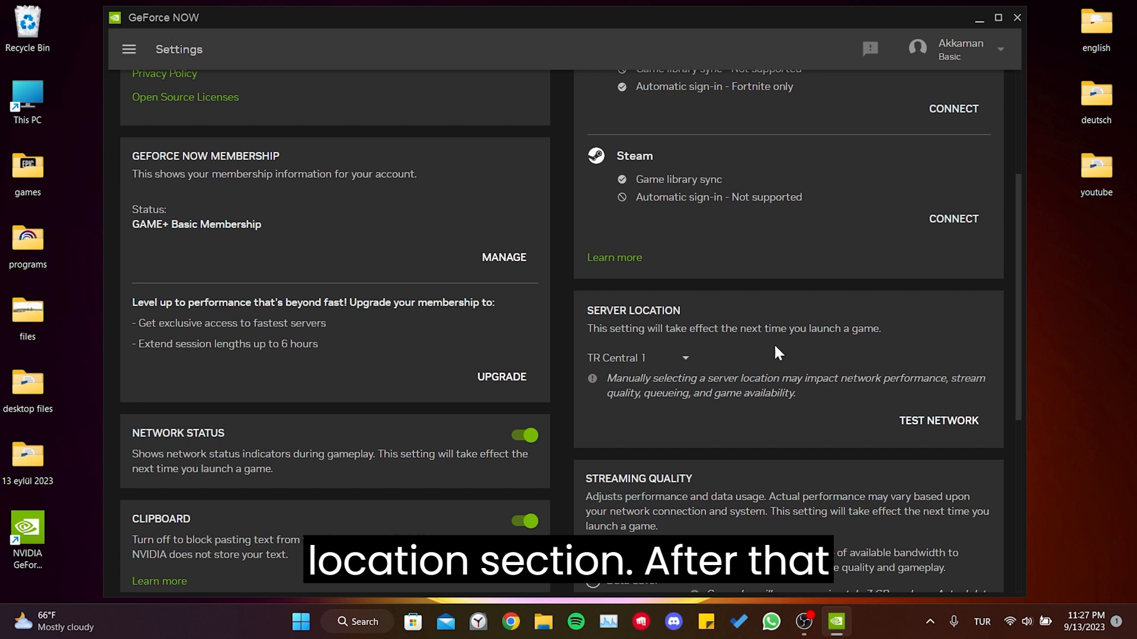
{"action": "left_click", "coordinate": [638, 357]}
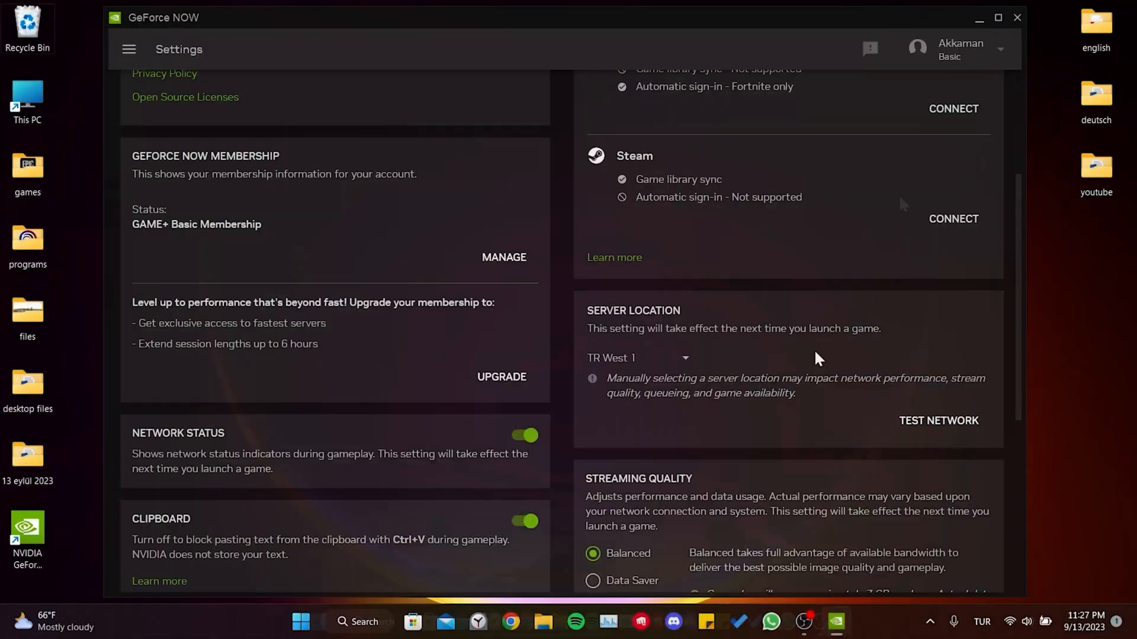
{"action": "left_click", "coordinate": [1016, 18]}
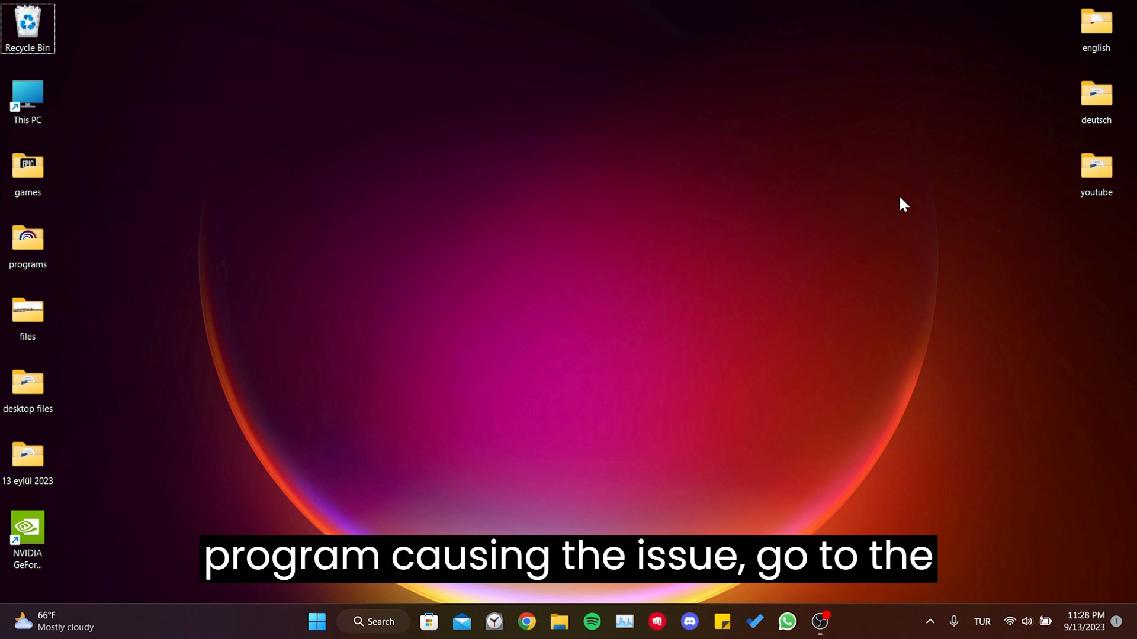
Open Control Panel's Uninstall a program list, scroll to NVIDIA GeForce NOW, then close it.
{"action": "left_click", "coordinate": [373, 622]}
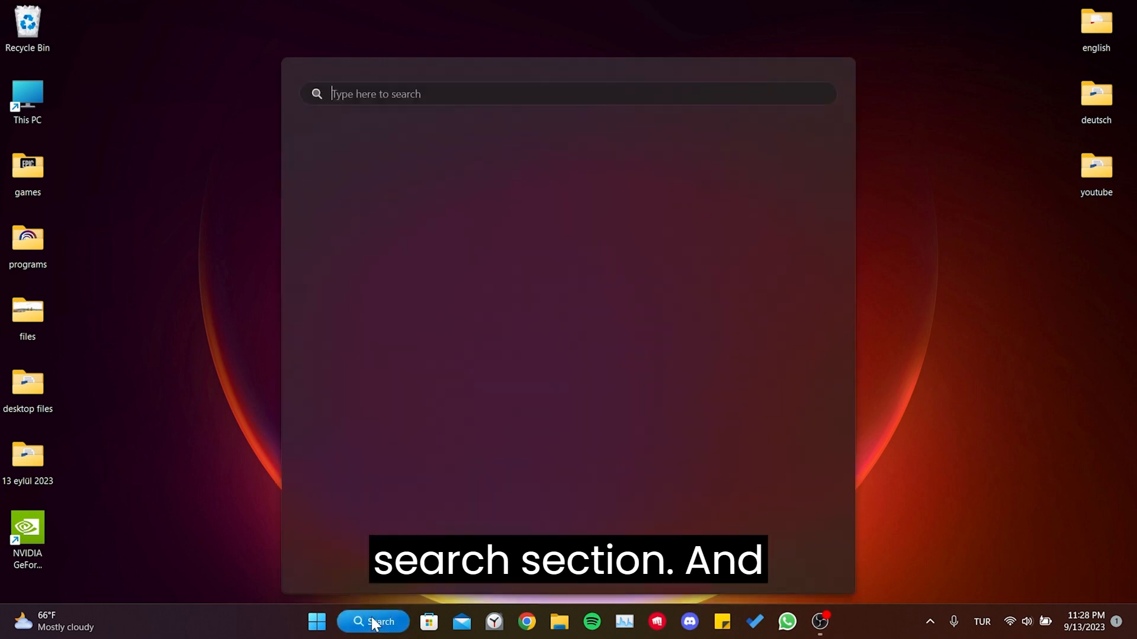
{"action": "type", "text": "control Panel"}
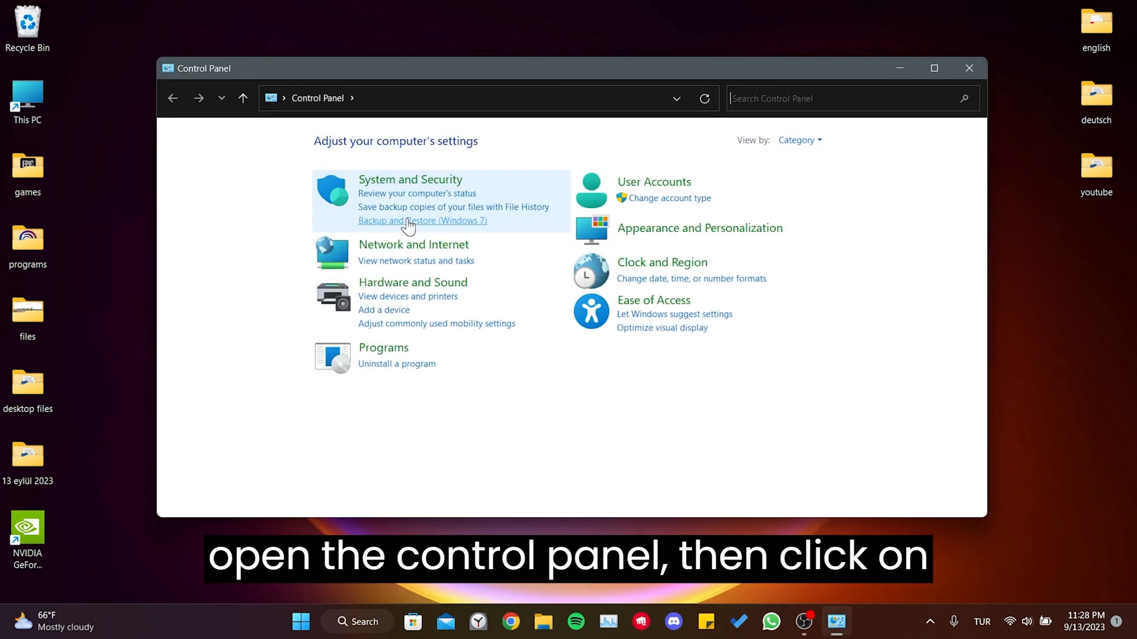
{"action": "left_click", "coordinate": [397, 363]}
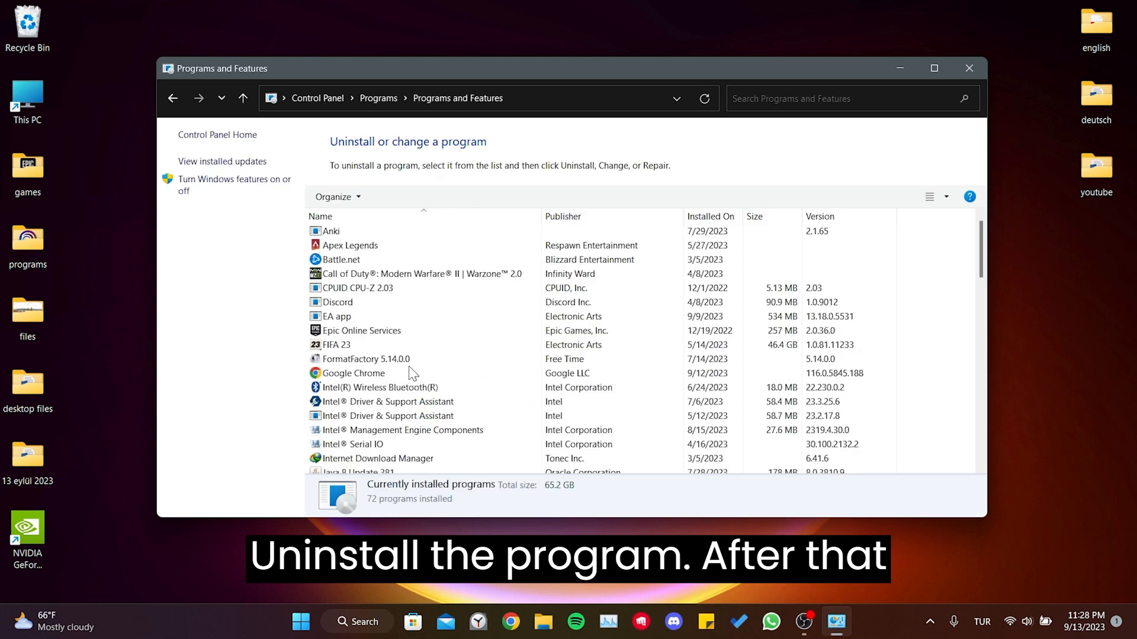
{"action": "left_click", "coordinate": [366, 359]}
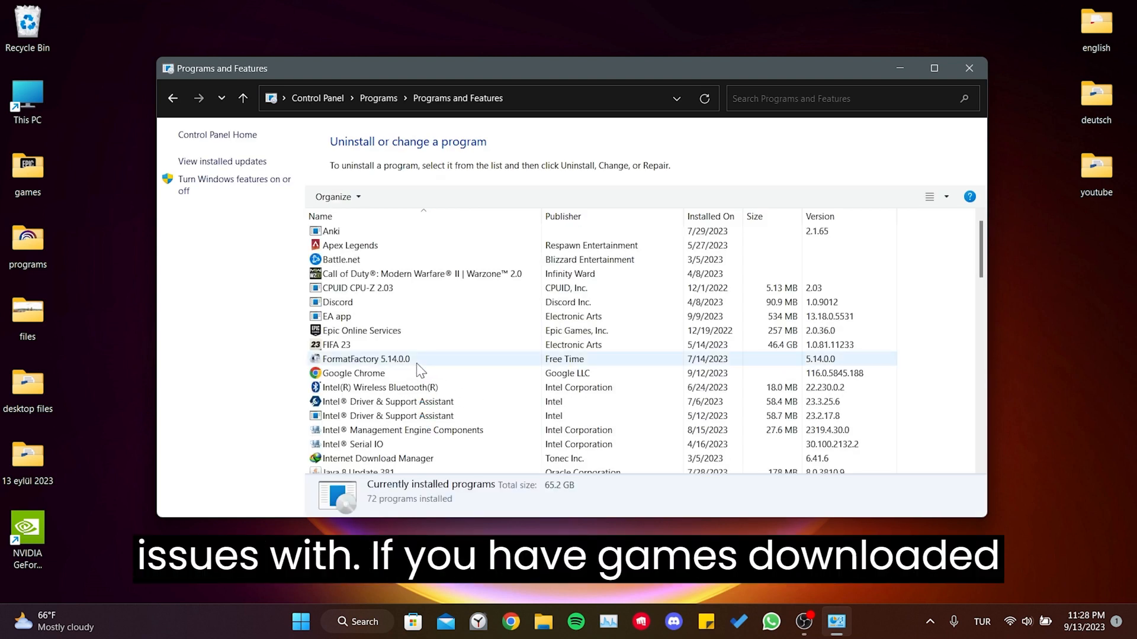
{"action": "left_click", "coordinate": [353, 373]}
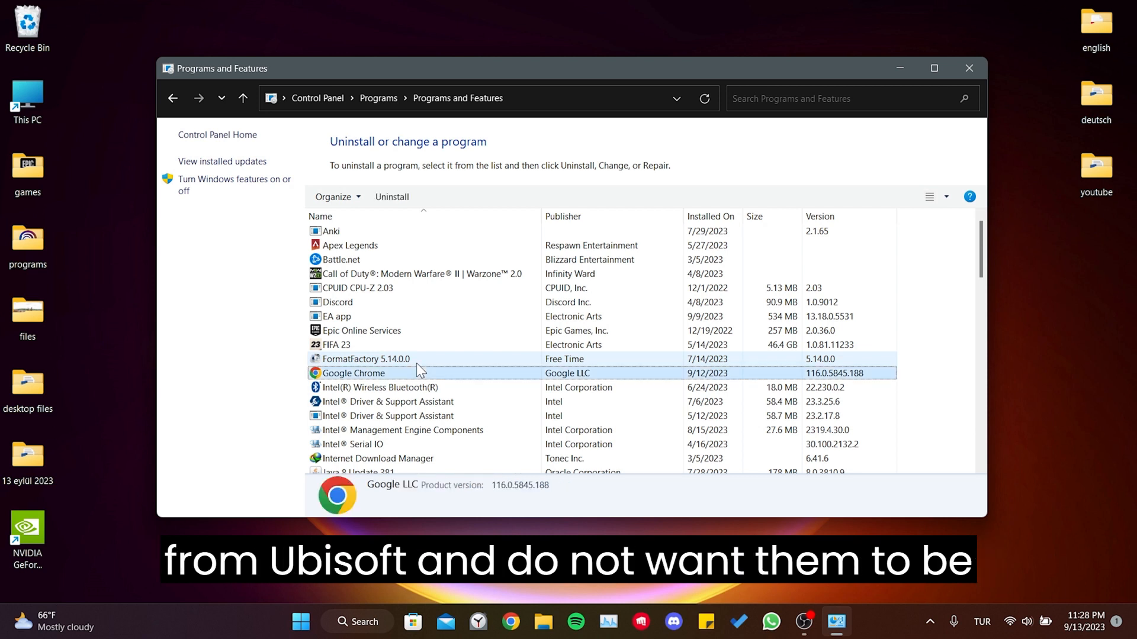
{"action": "mouse_move", "coordinate": [431, 360]}
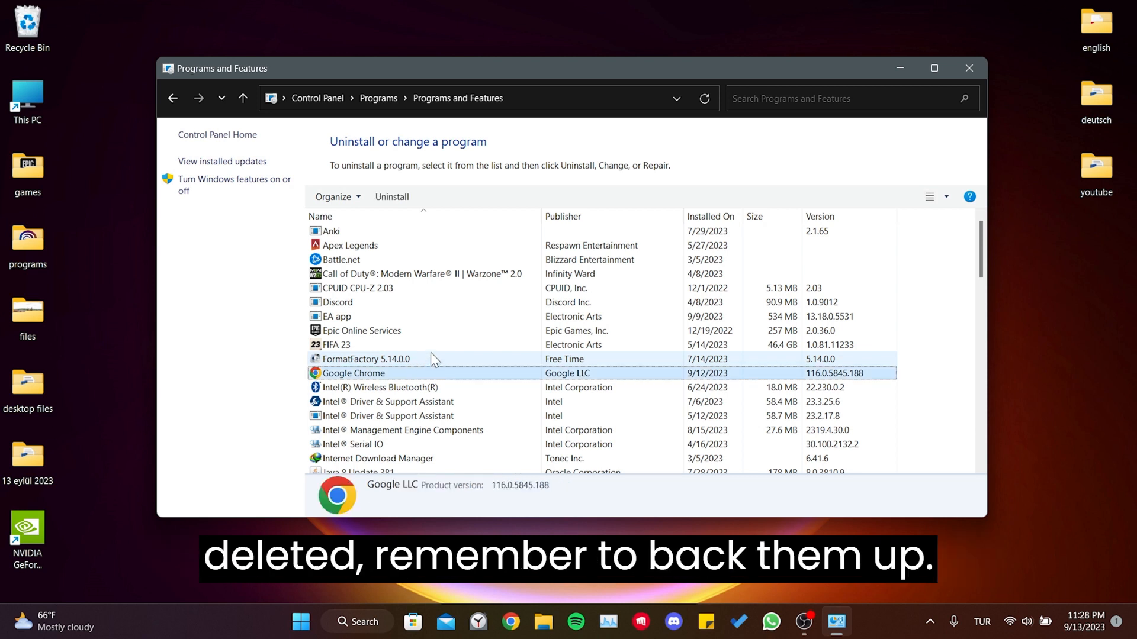
{"action": "scroll", "scroll_direction": "down", "scroll_amount": 3}
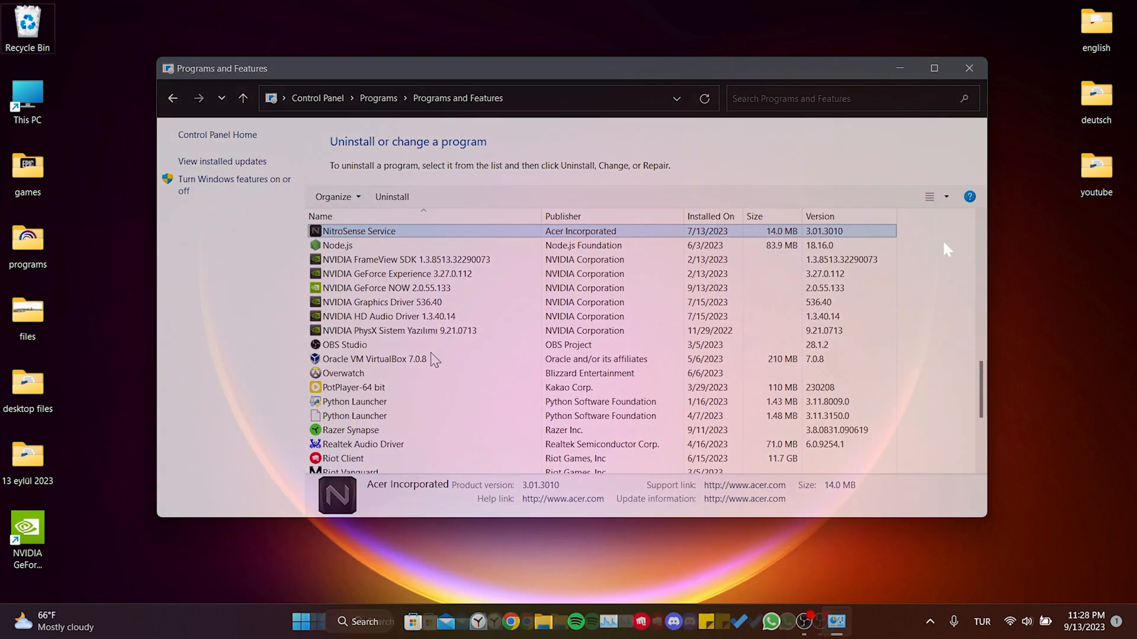
{"action": "left_click", "coordinate": [969, 69]}
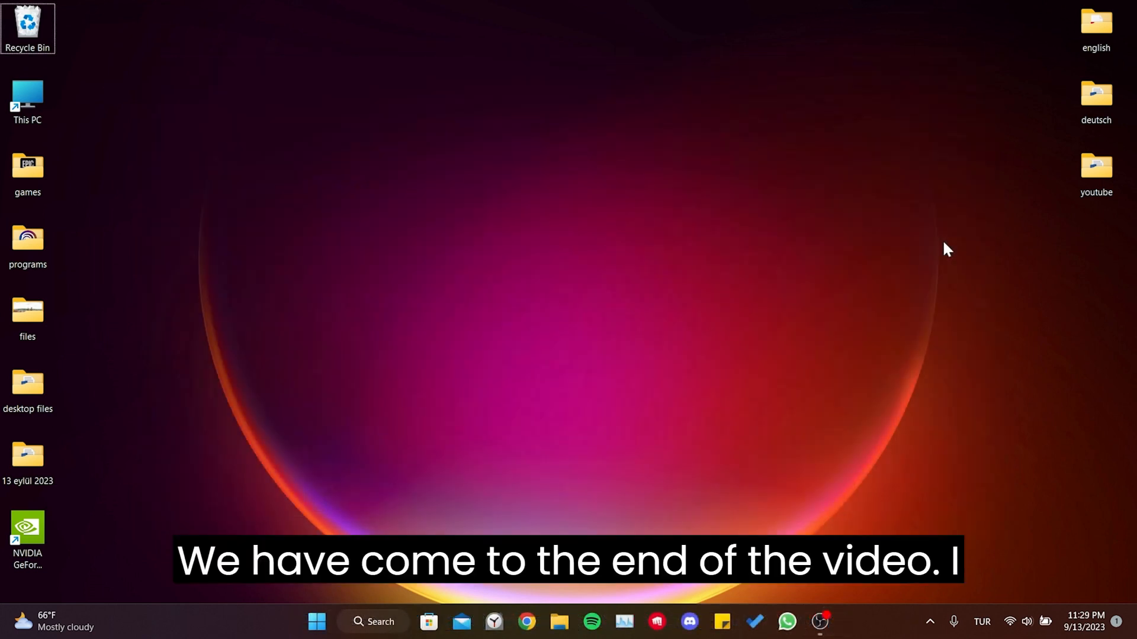